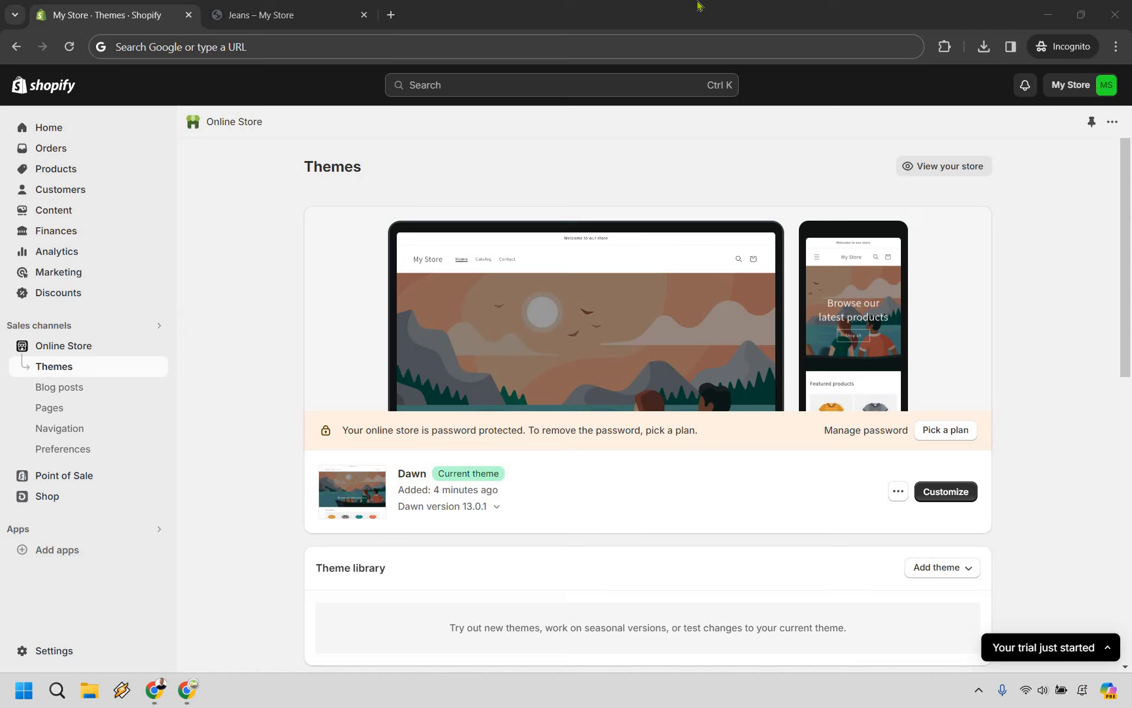
mouse_move(360, 7)
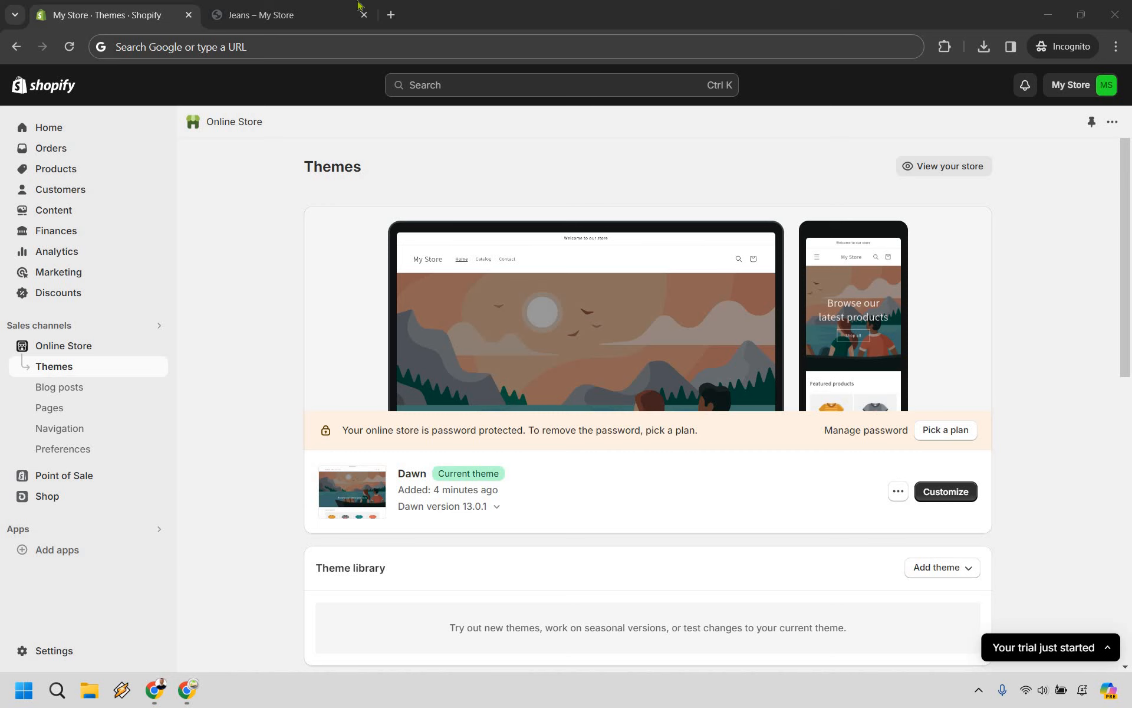
View the storefront Jeans product page showing $19.99 and sold out
left_click(282, 14)
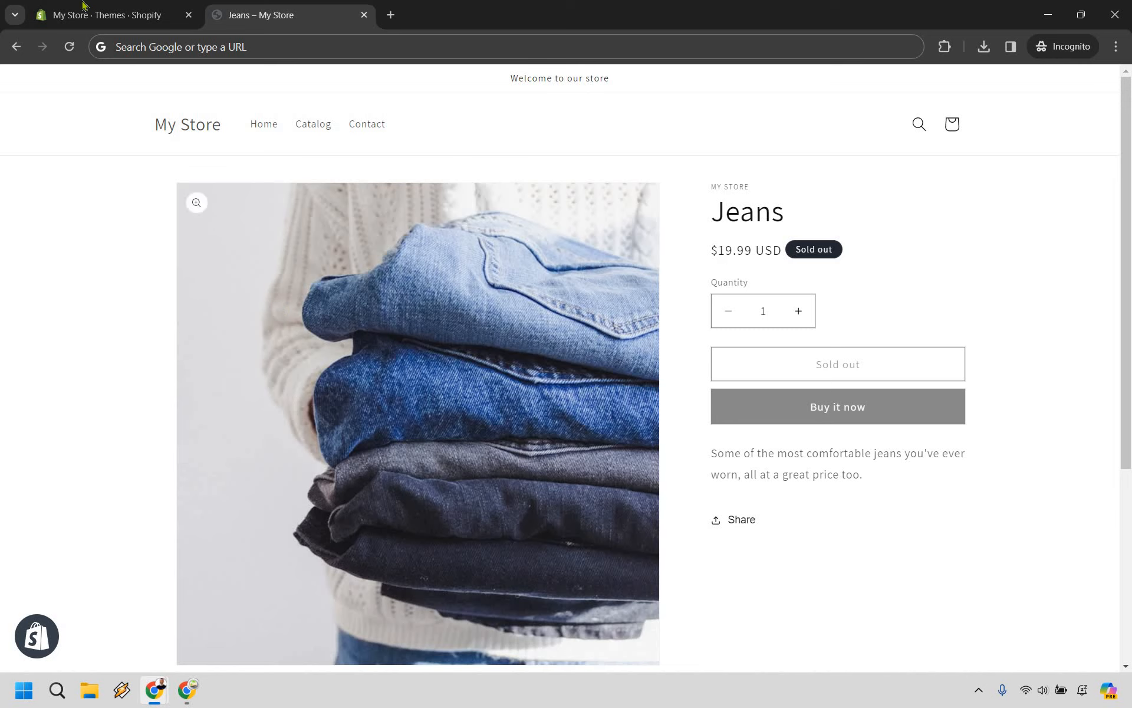
Return to the Themes admin page and scroll to the popular free themes including Sense
left_click(108, 14)
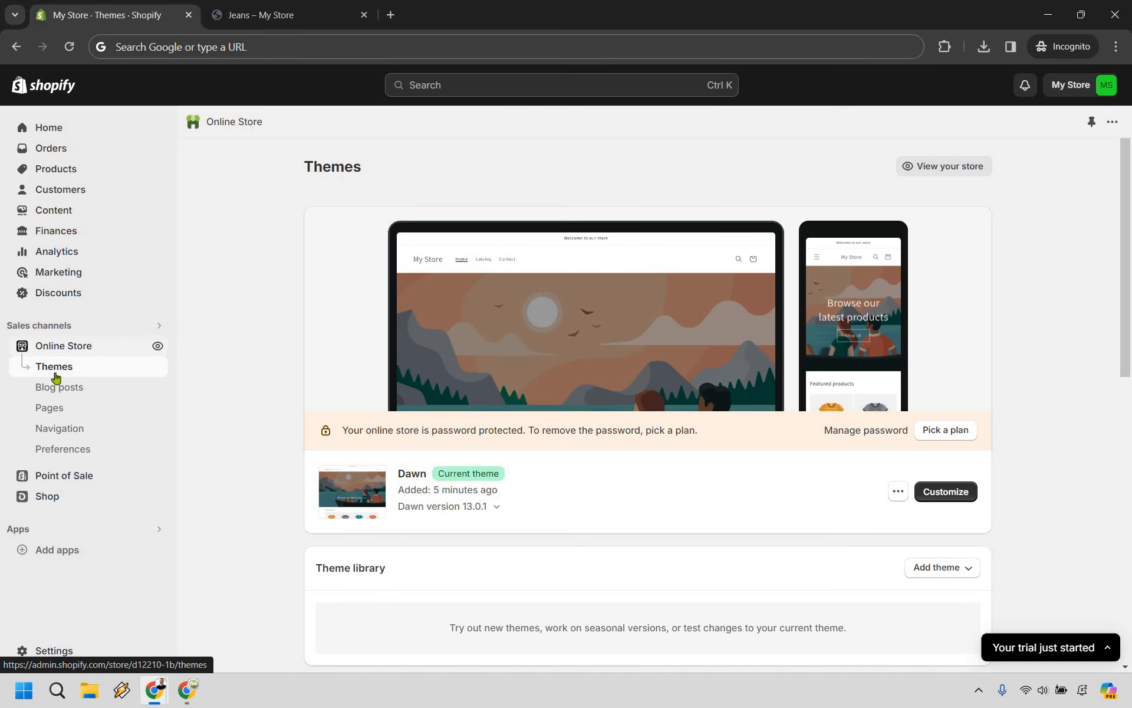
mouse_move(253, 259)
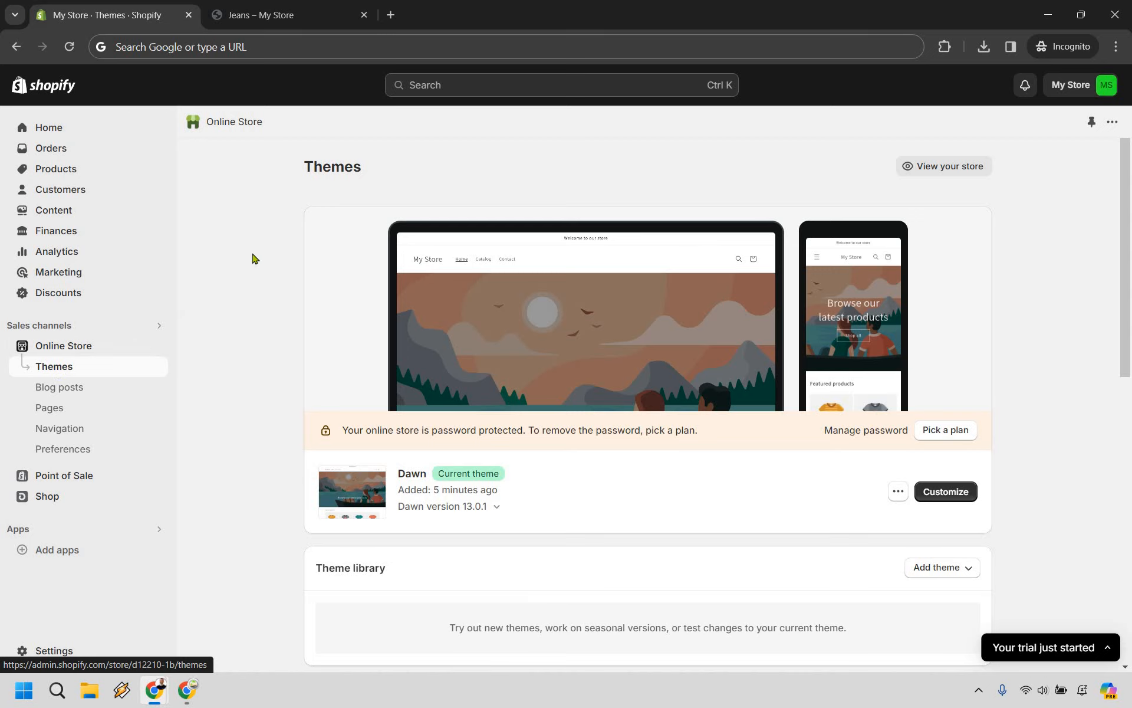
mouse_move(243, 250)
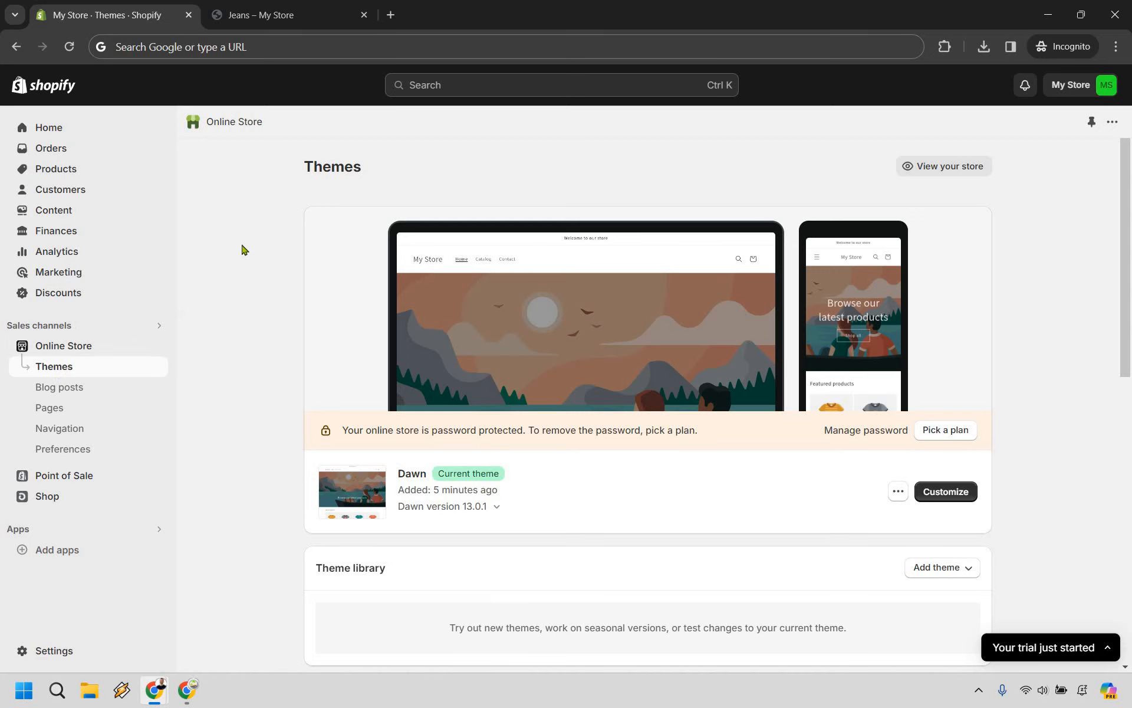
scroll("down", 3)
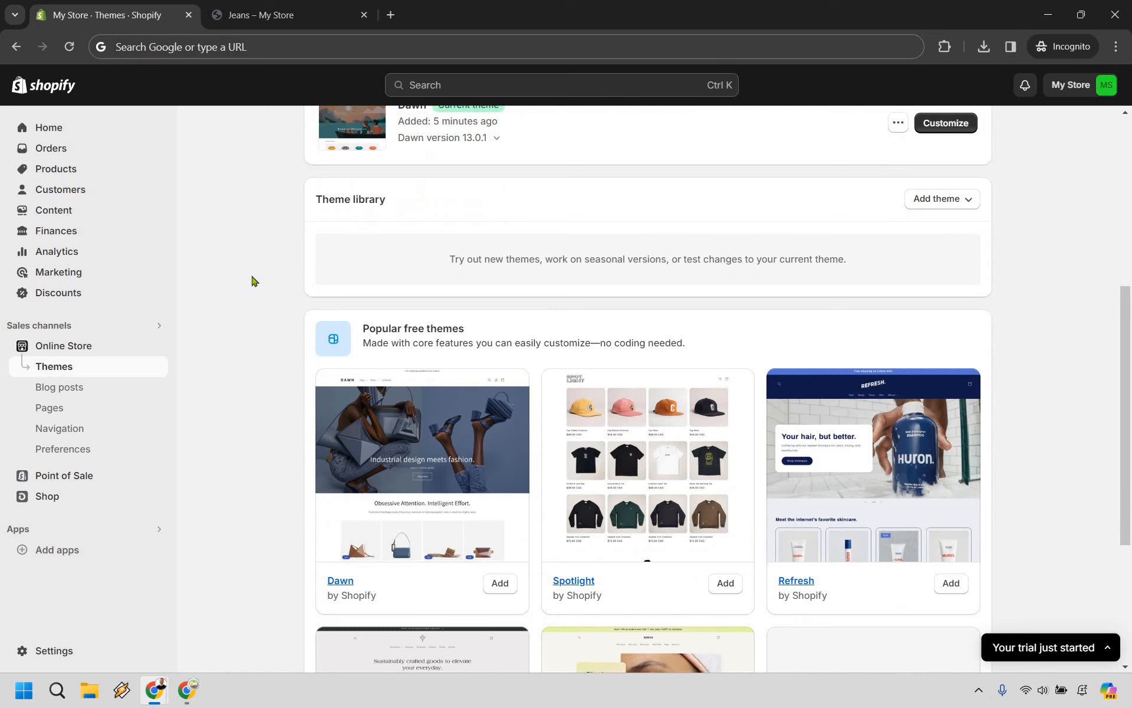
scroll("down", 3)
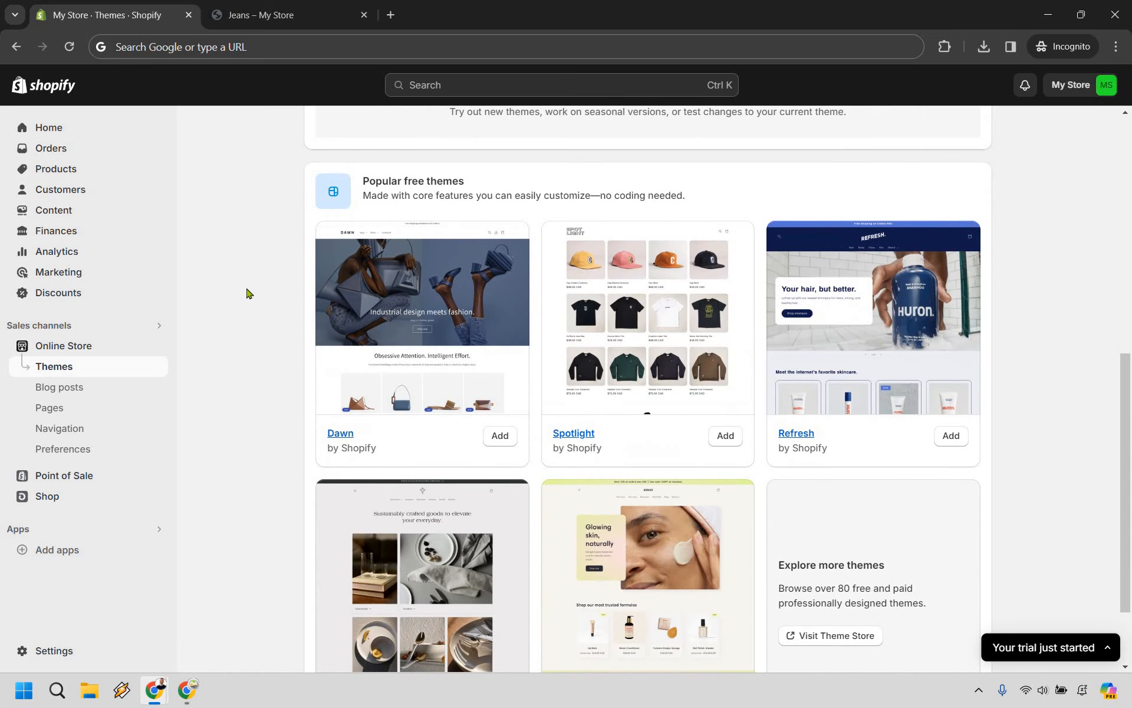
scroll("down", 3)
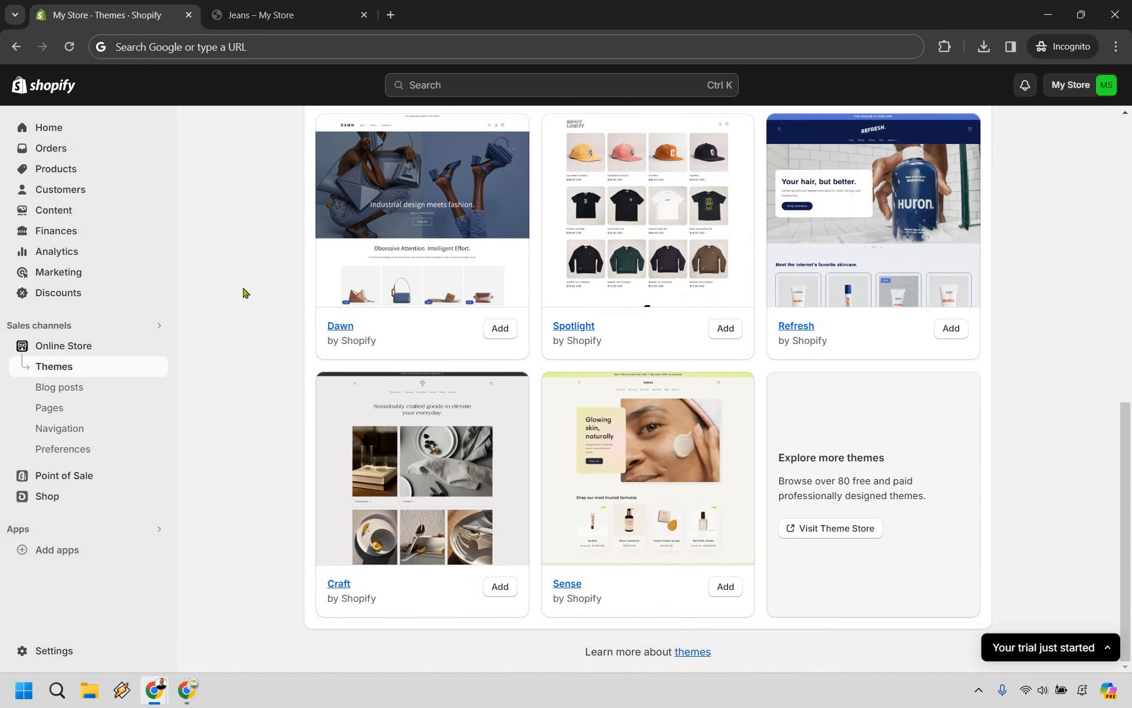
mouse_move(656, 452)
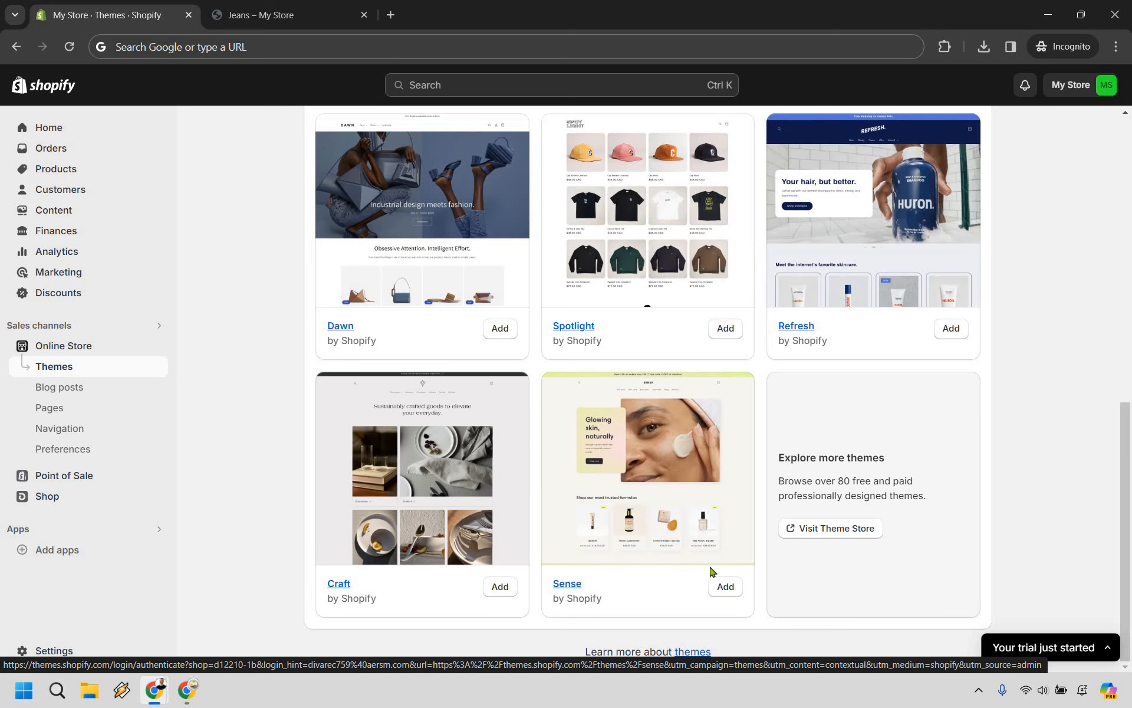
Add the free Sense theme to the theme library
left_click(724, 586)
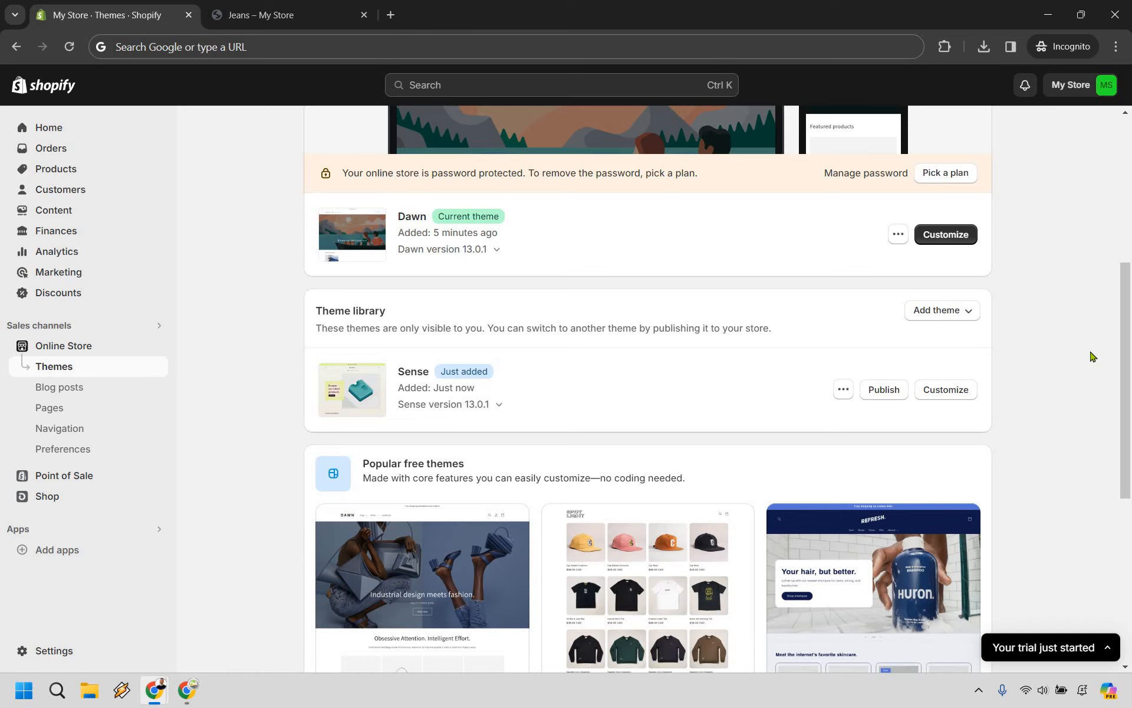
mouse_move(1042, 409)
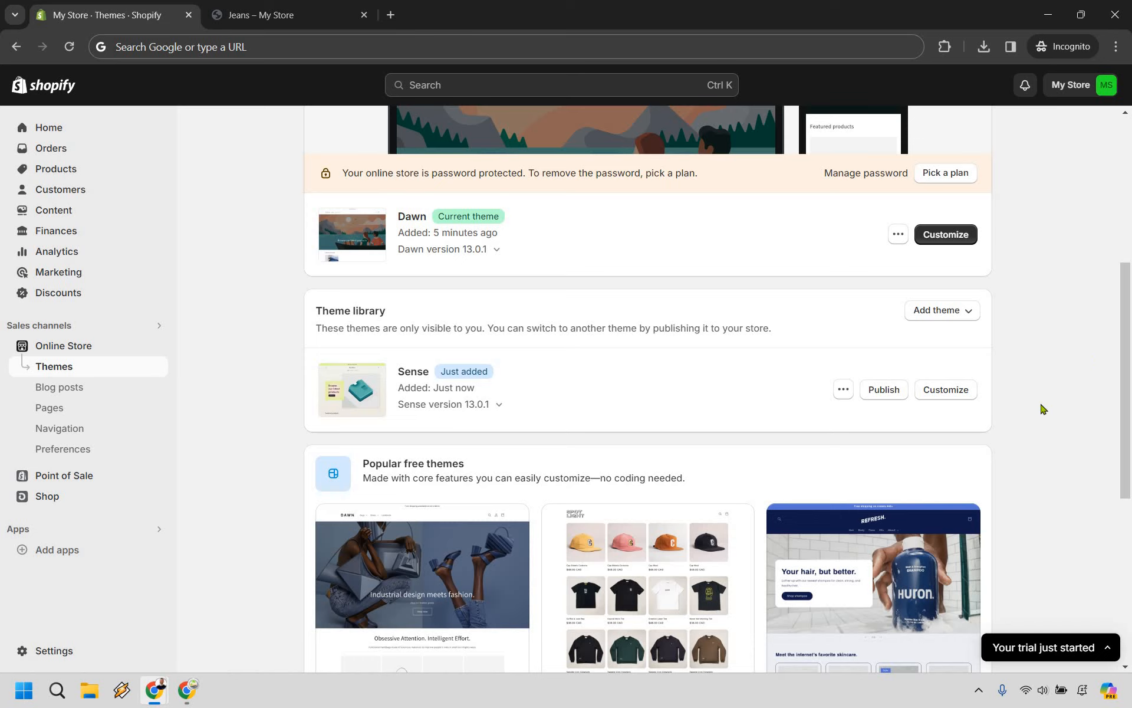
mouse_move(843, 390)
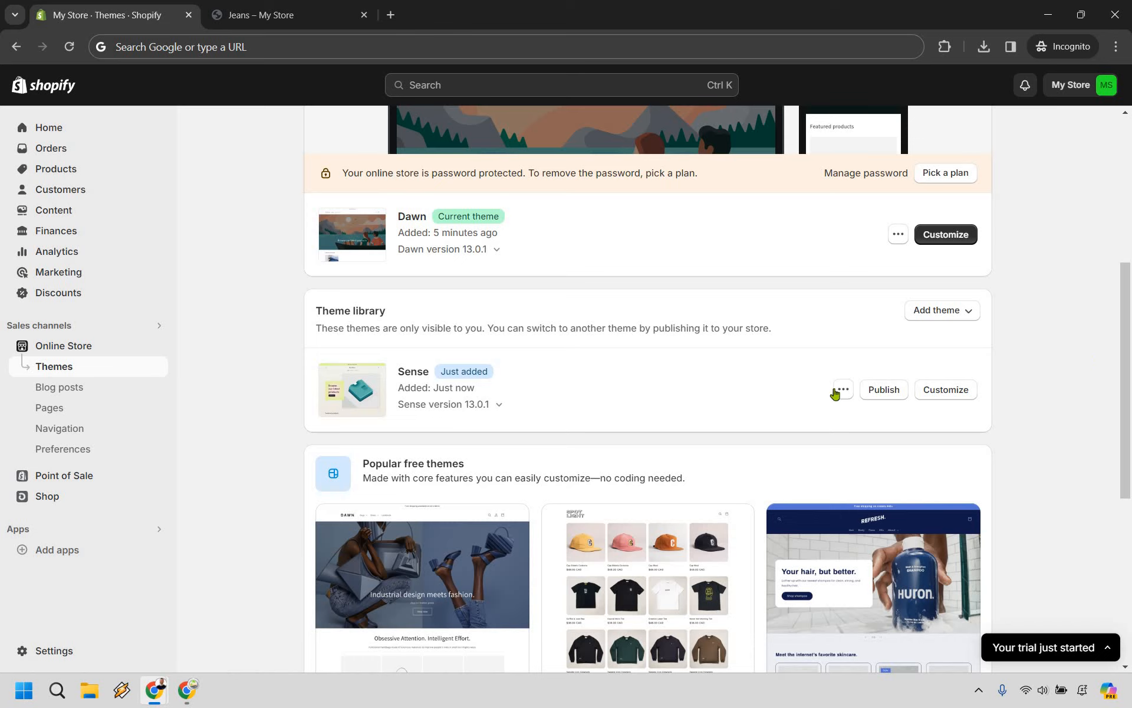
Preview the store with the Sense theme and scroll to Featured products
left_click(843, 389)
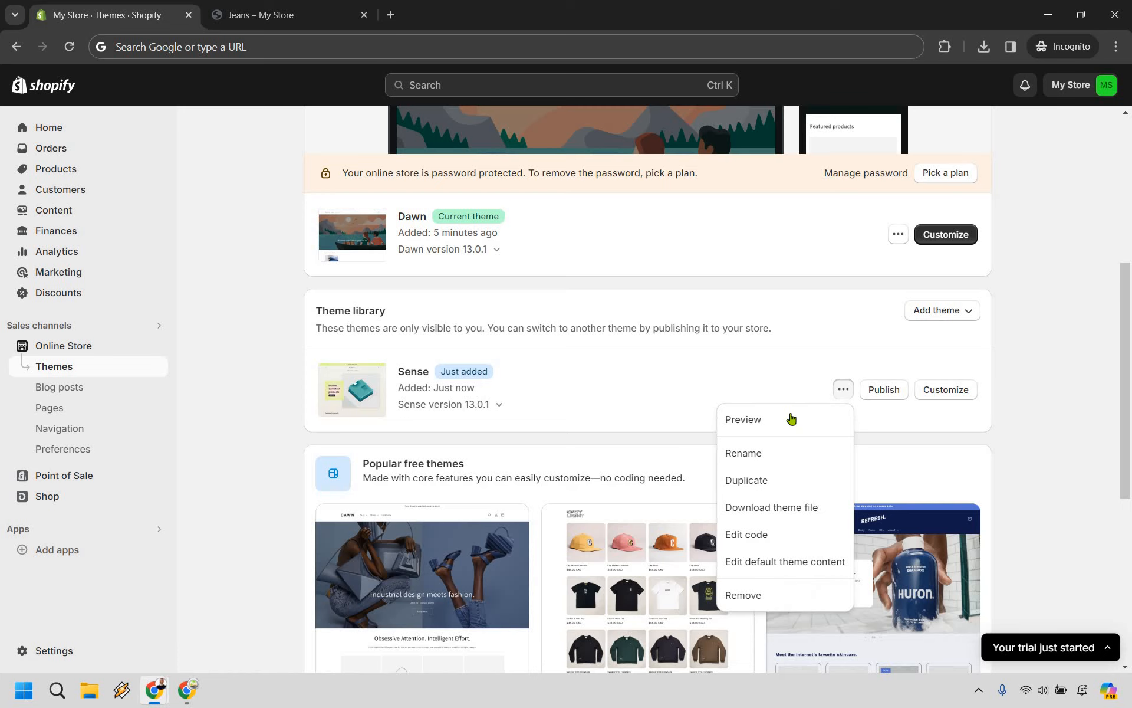
left_click(743, 419)
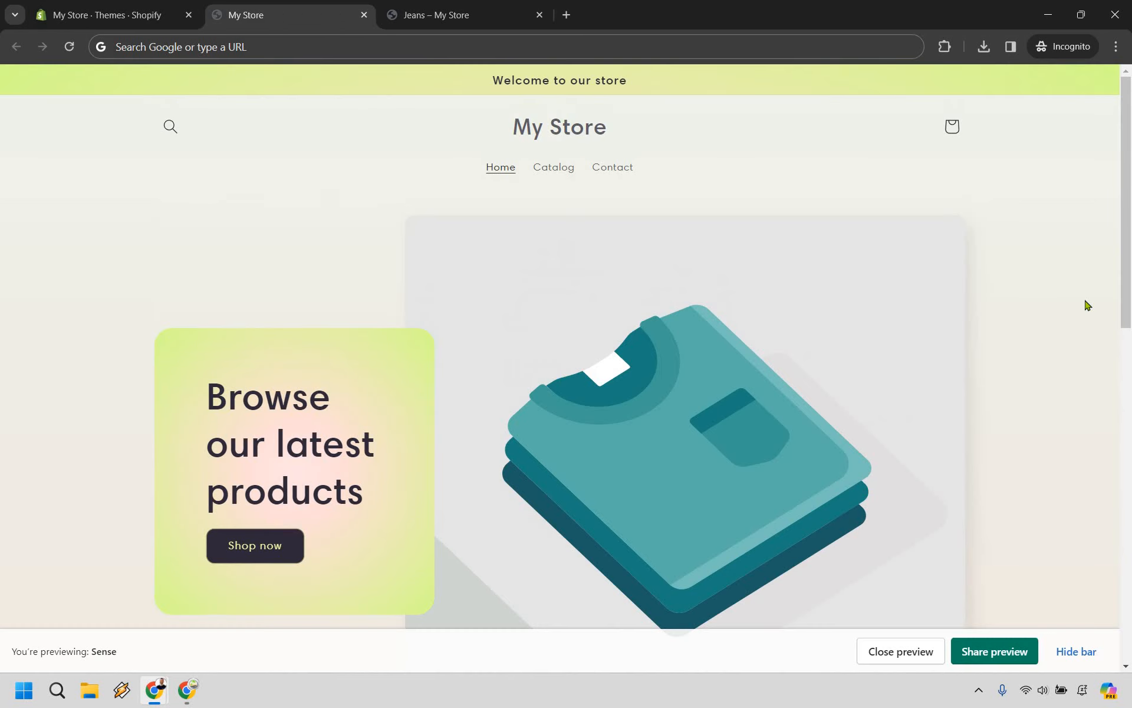
mouse_move(1075, 260)
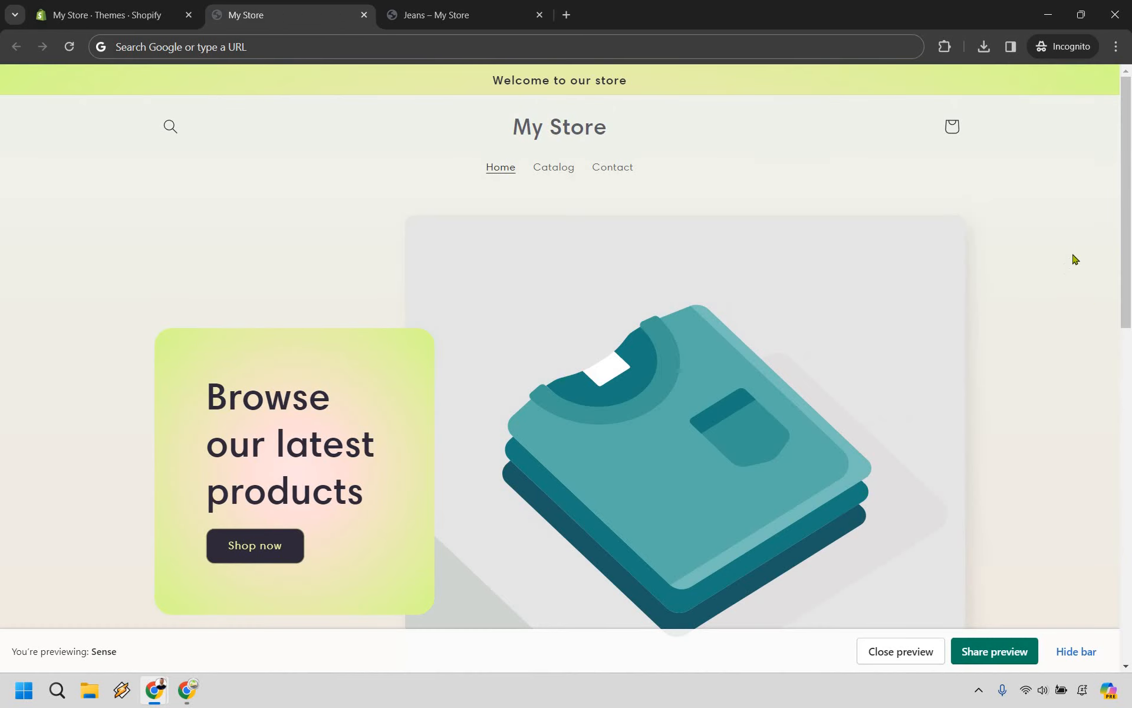
scroll("down", 3)
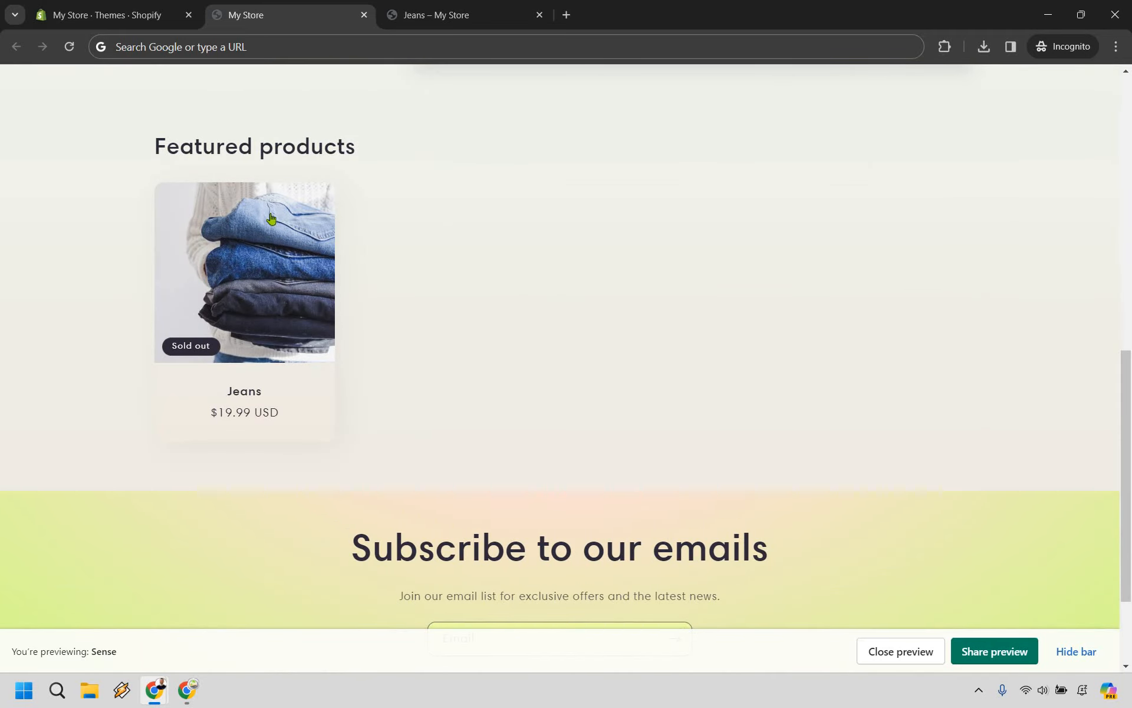
Inspect the Jeans product in the Sense preview, then go back to Themes
left_click(244, 273)
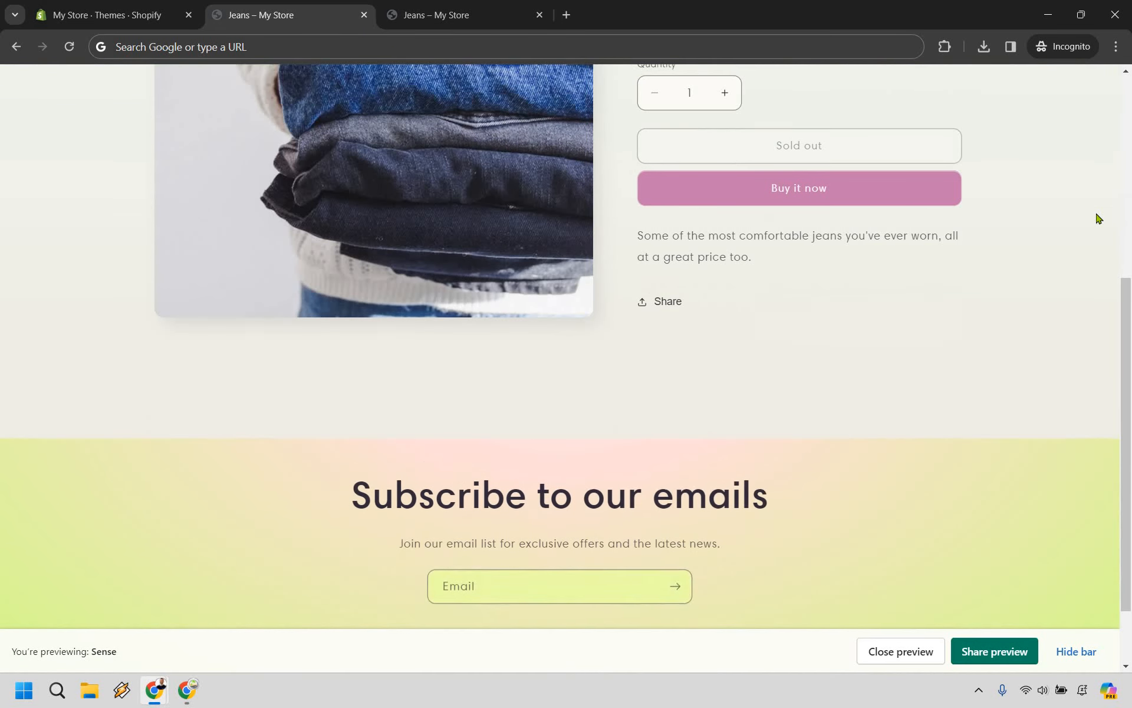
scroll("up", 3)
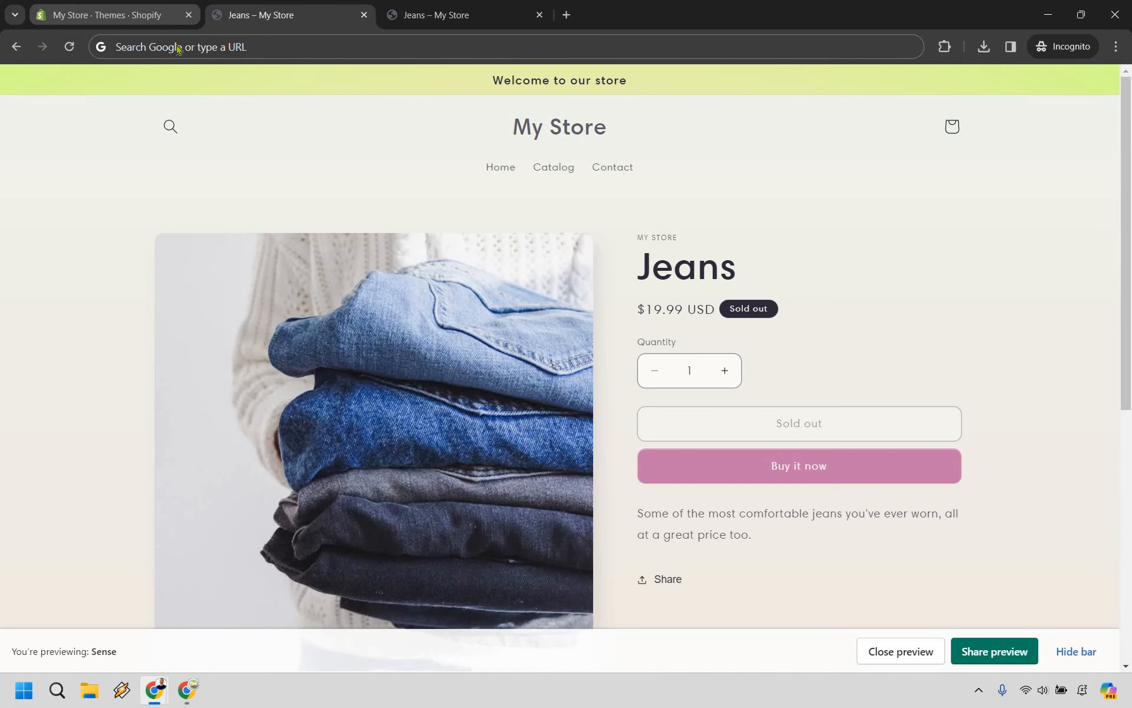
left_click(112, 14)
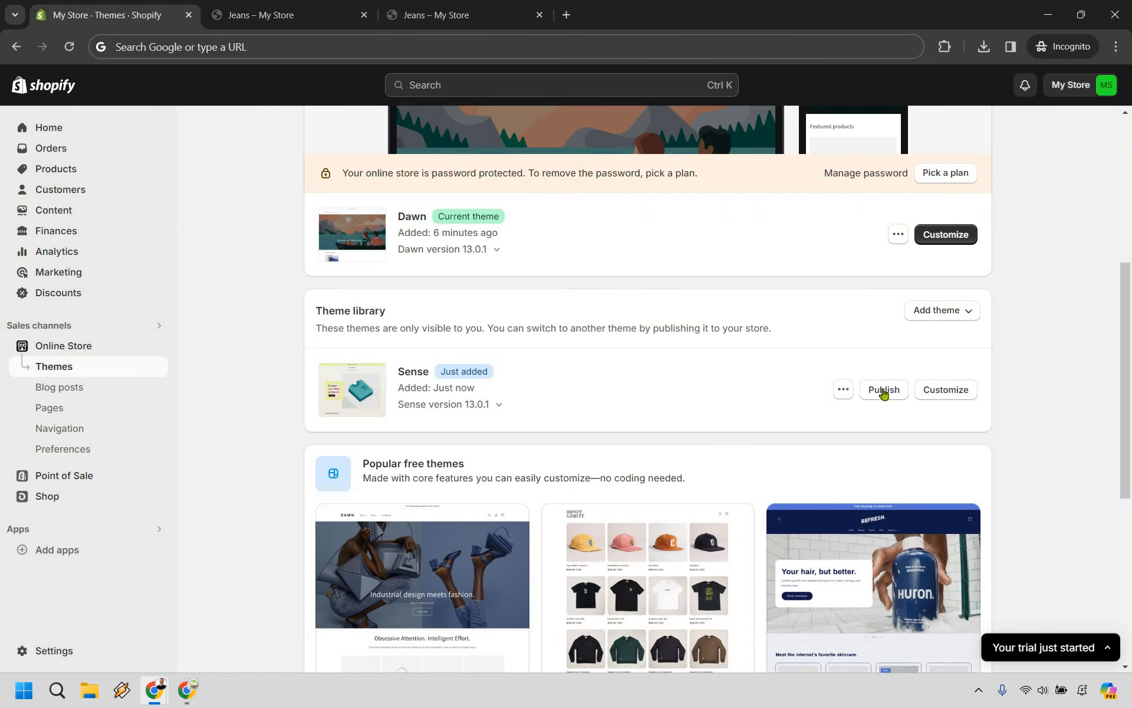
Publish Sense as the current theme, confirming it replaces Dawn
left_click(882, 390)
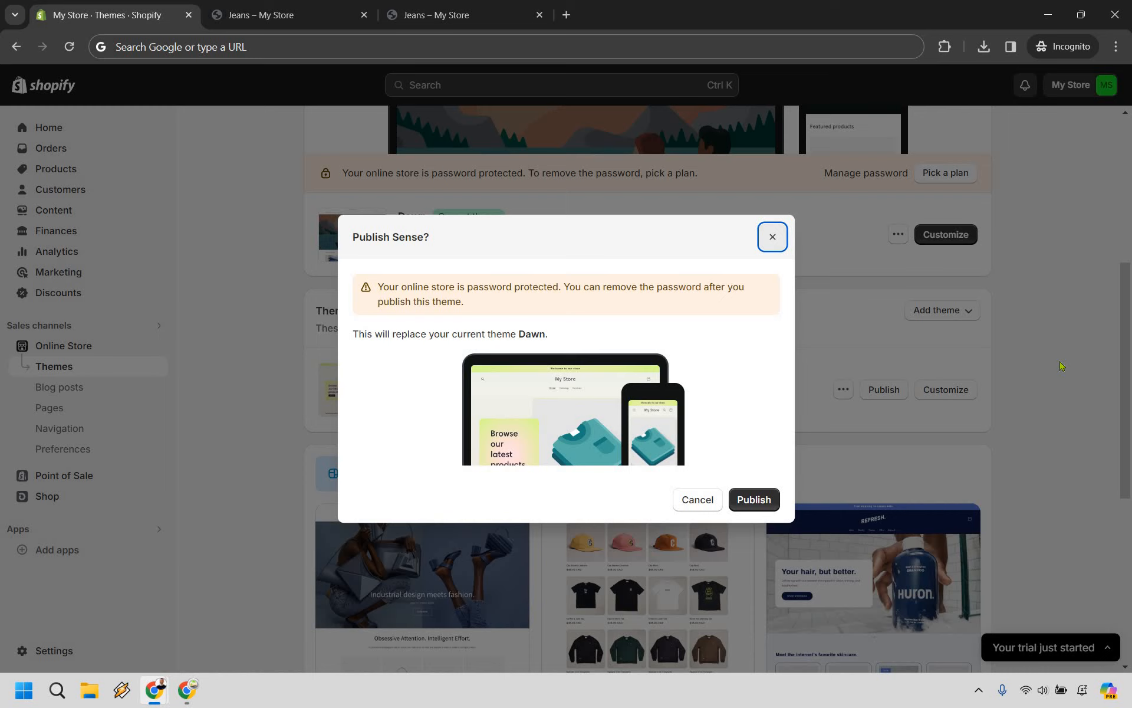
mouse_move(757, 490)
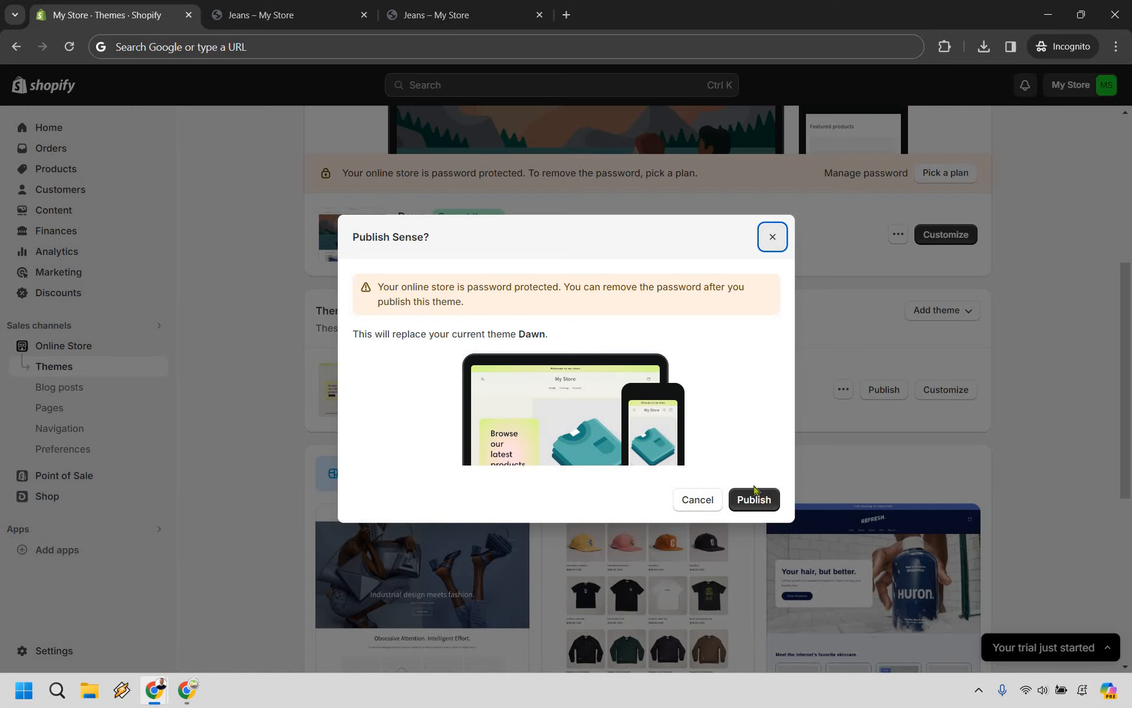
left_click(753, 499)
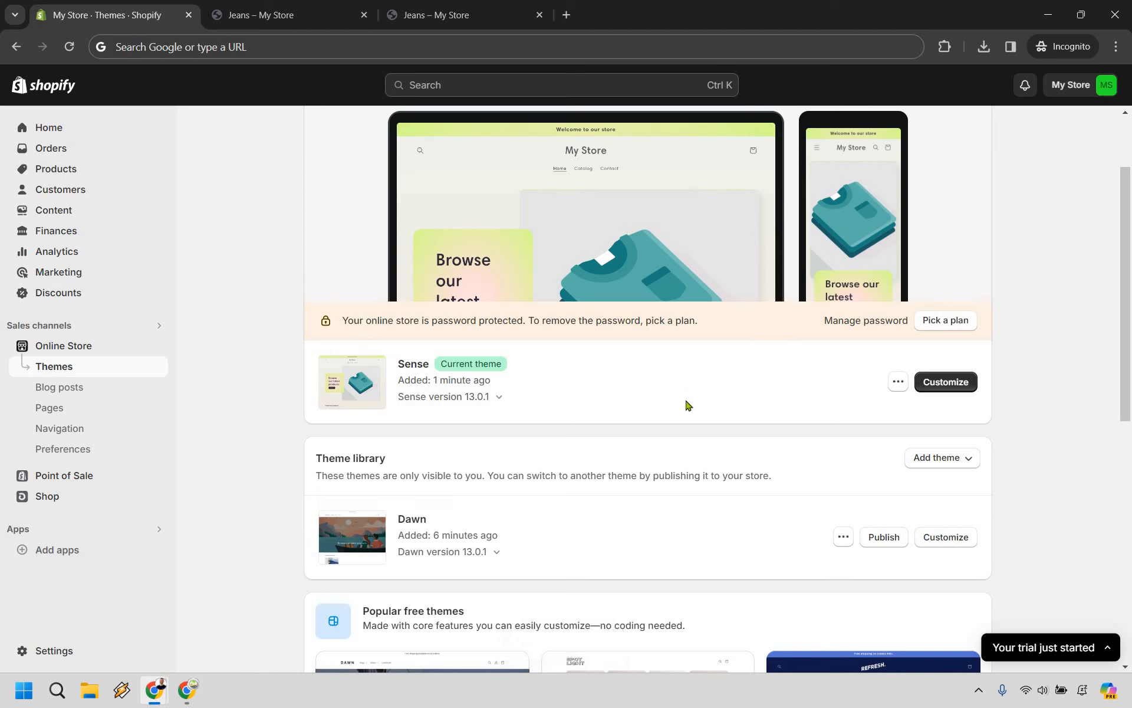
mouse_move(691, 418)
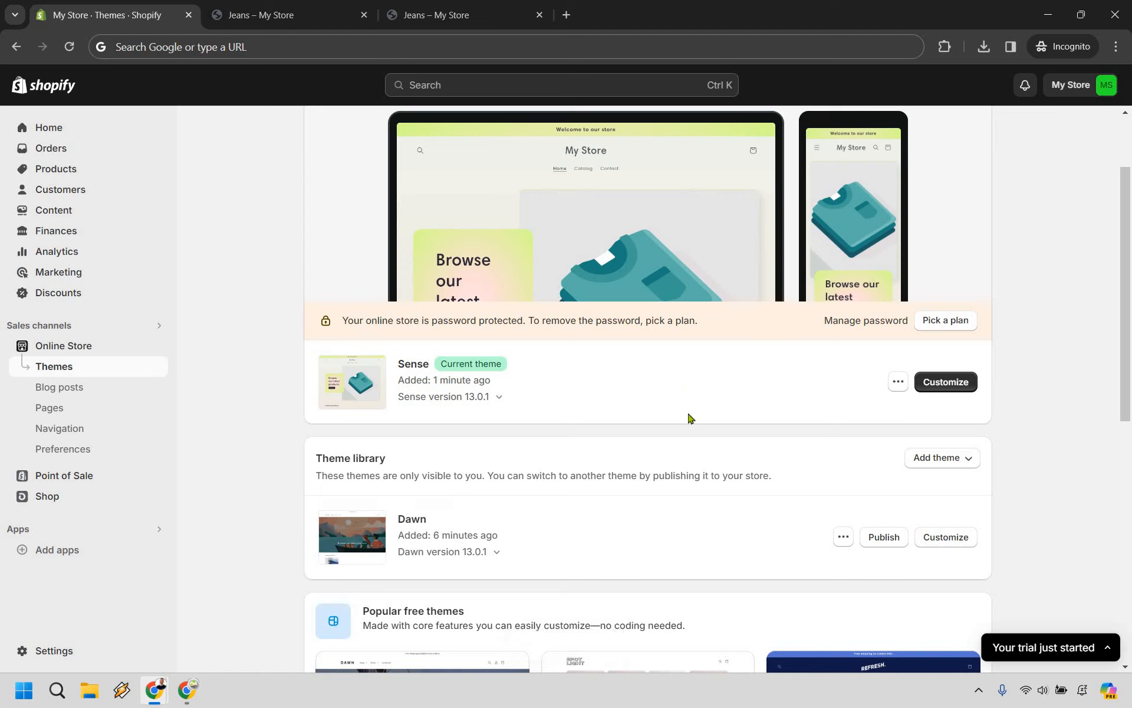
Reload the live Jeans product page to see it in the new theme
left_click(466, 14)
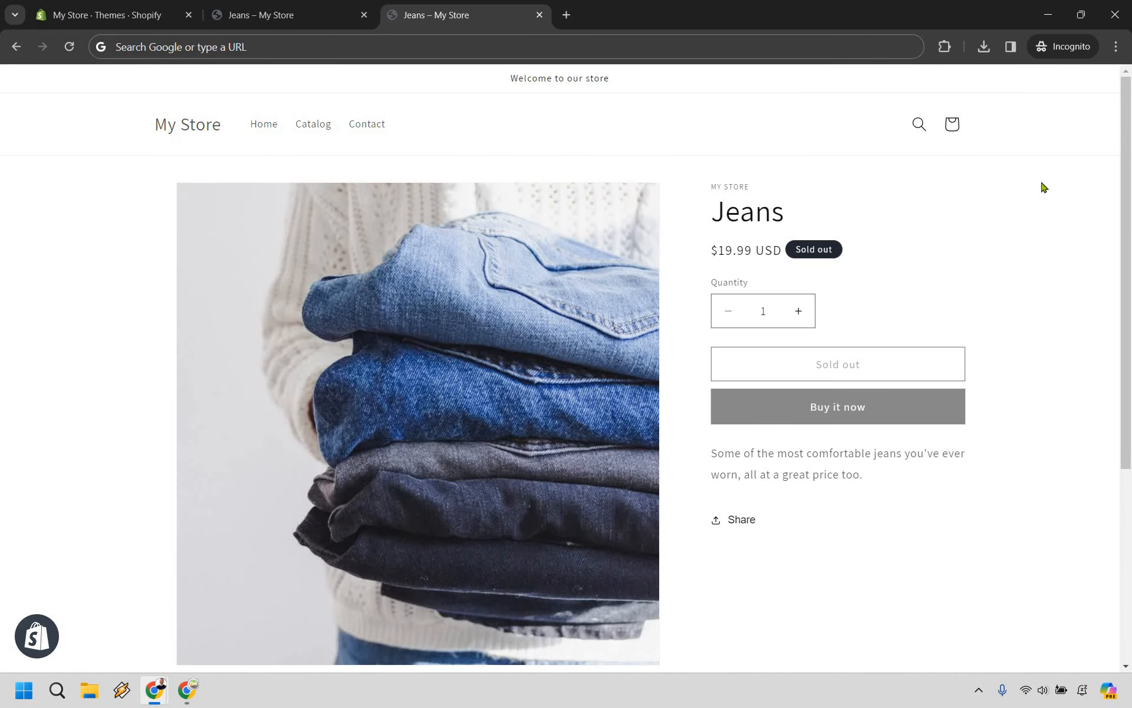
right_click(1043, 186)
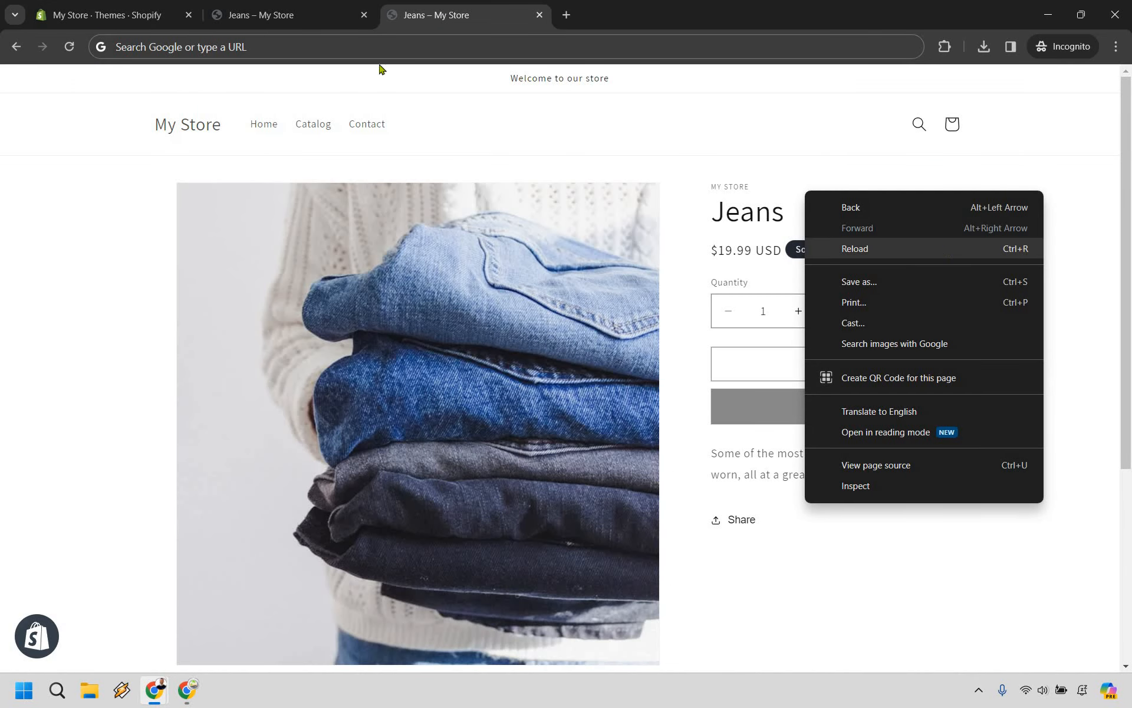